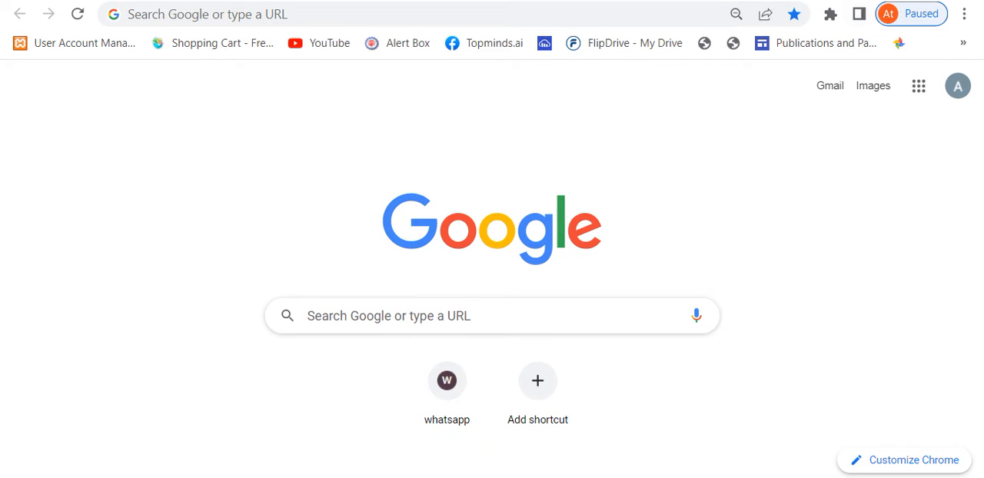
pyautogui.moveTo(415, 95)
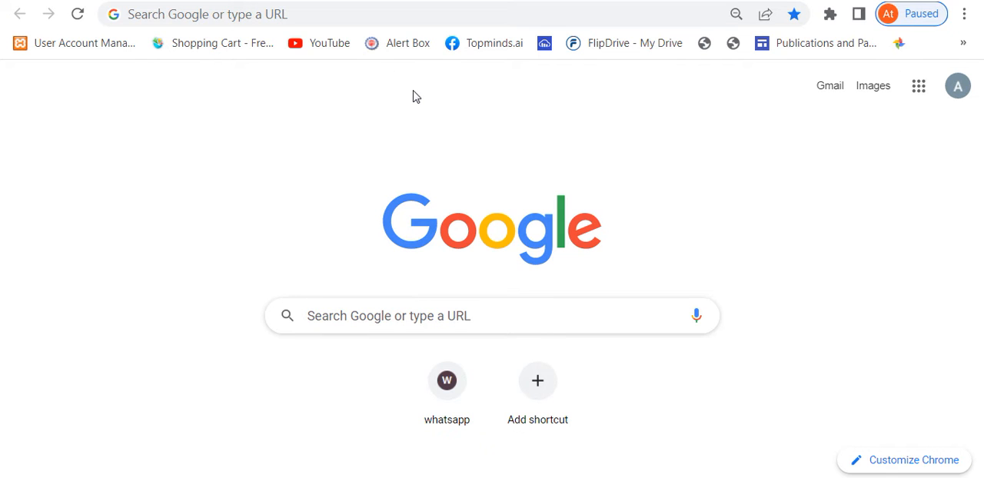
pyautogui.moveTo(300, 115)
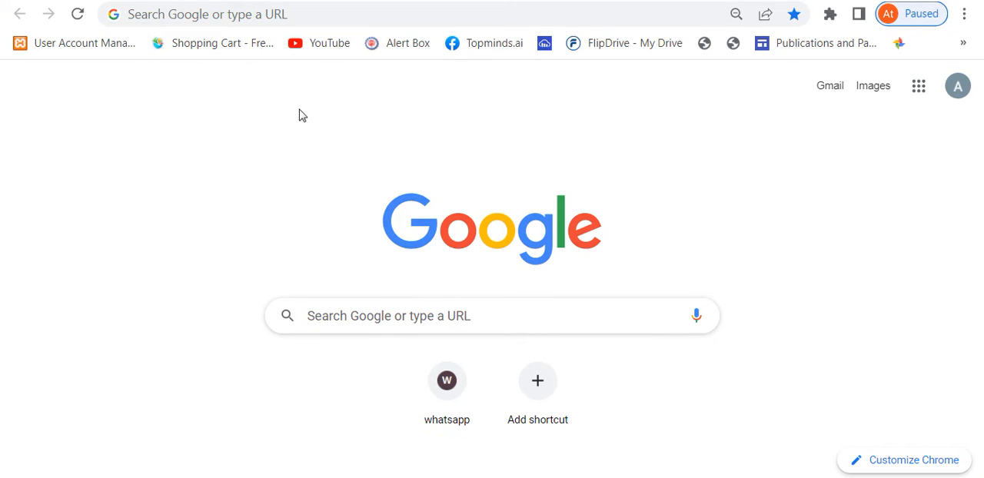
# Step: Search Chrome for 'google colab' and open the Welcome To Colaboratory result
pyautogui.write('google colab')
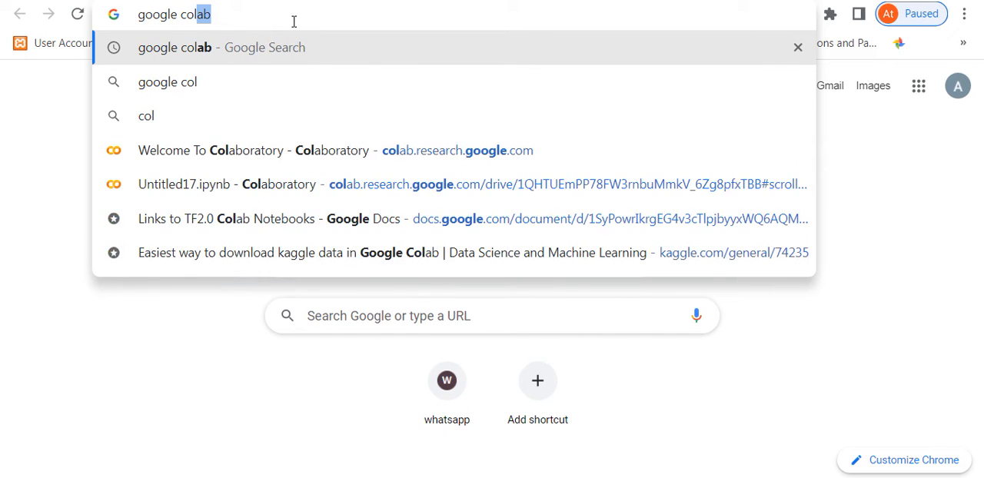
pyautogui.press('Return')
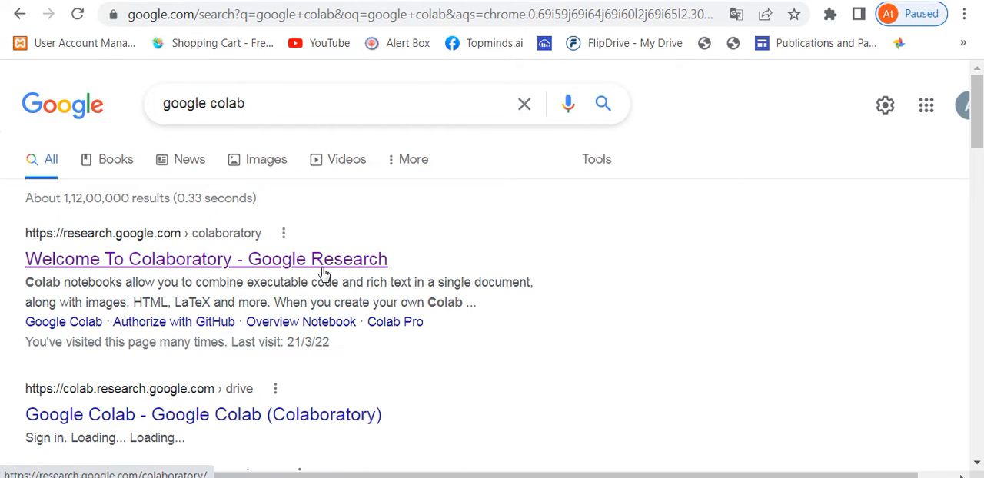
pyautogui.click(206, 258)
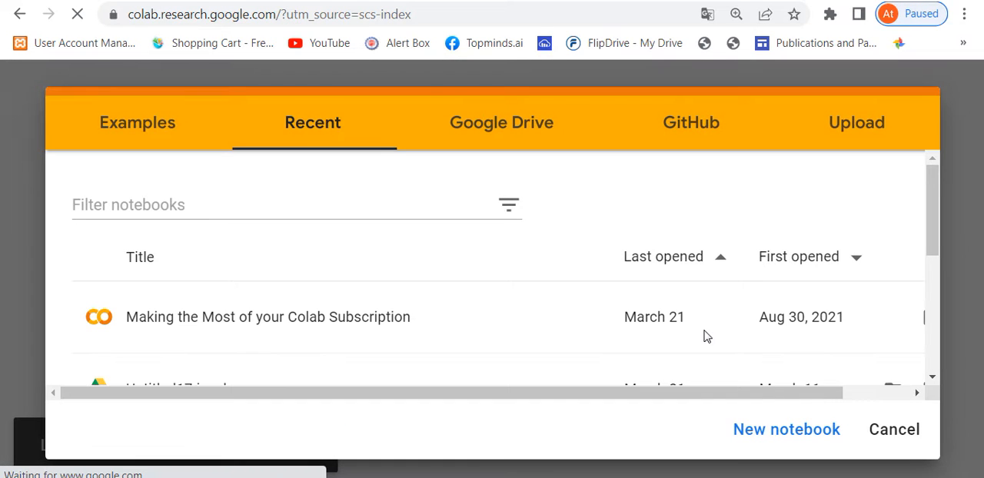
pyautogui.moveTo(472, 47)
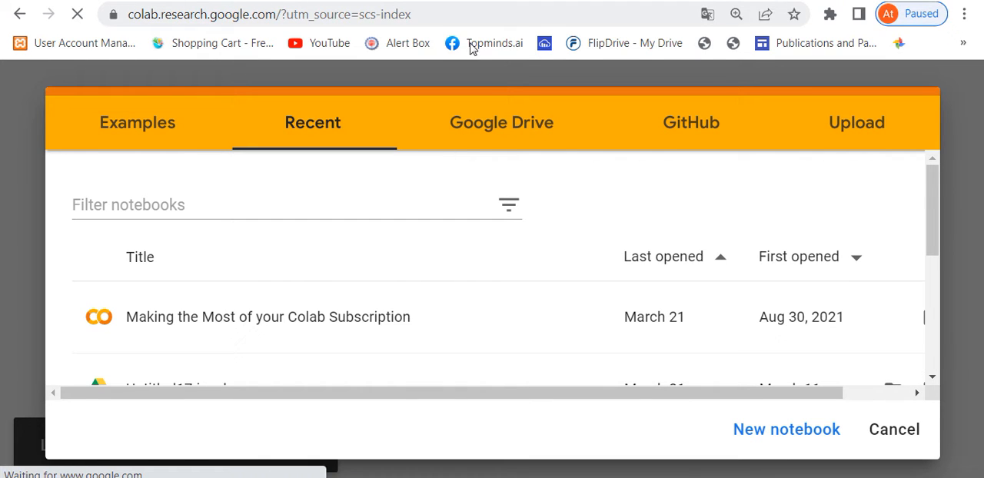
# Step: Create a new blank notebook, Untitled18.ipynb, from the open-notebook dialog
pyautogui.click(267, 316)
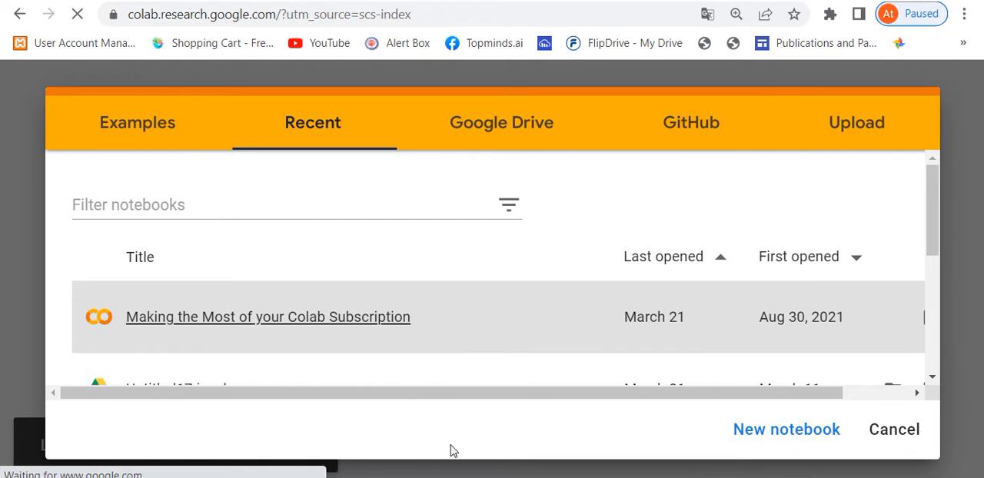
pyautogui.click(785, 429)
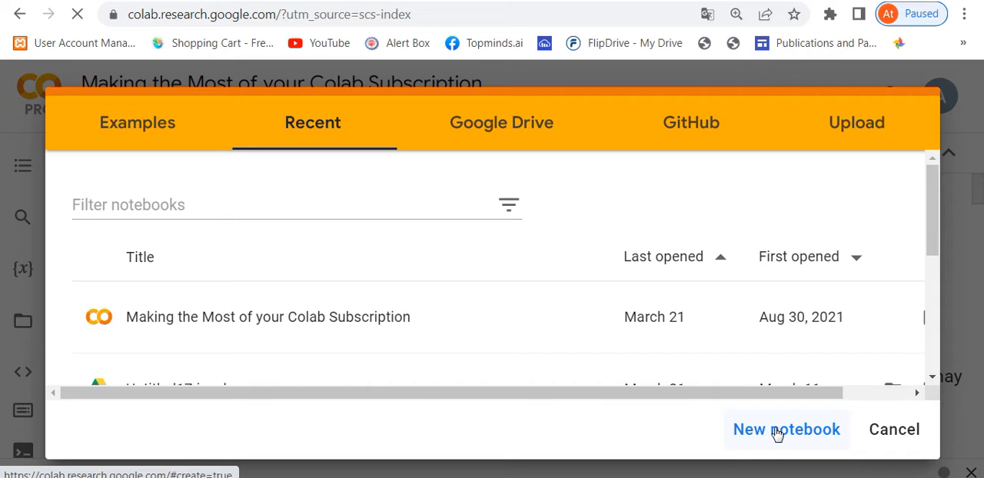
pyautogui.click(785, 429)
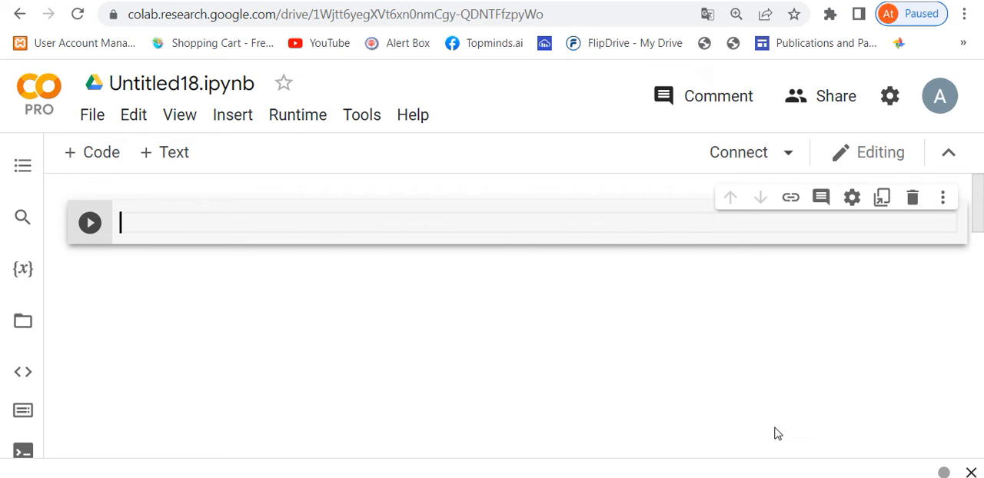
pyautogui.click(938, 95)
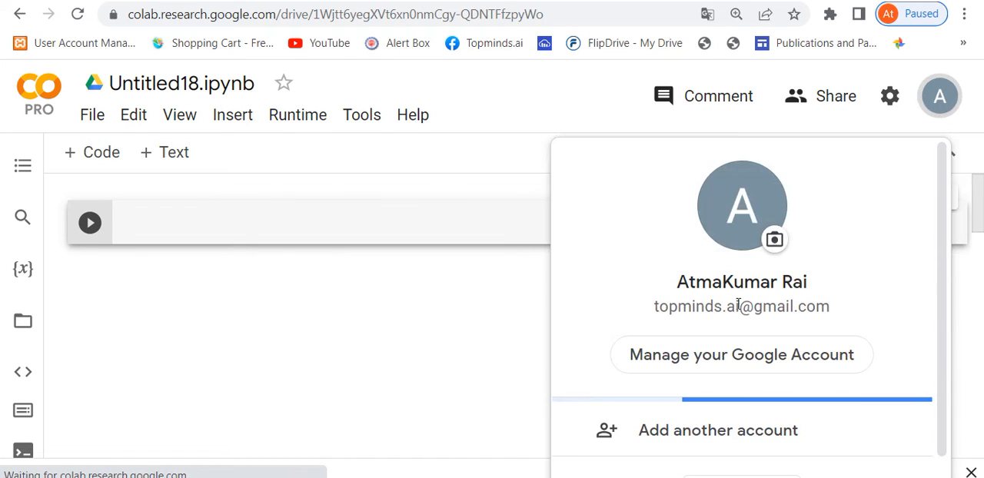
pyautogui.click(483, 207)
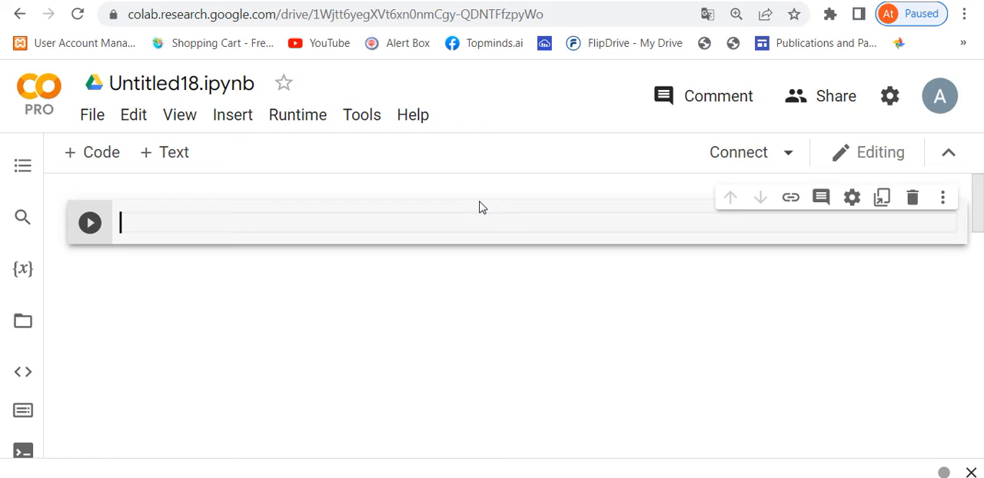
pyautogui.moveTo(506, 214)
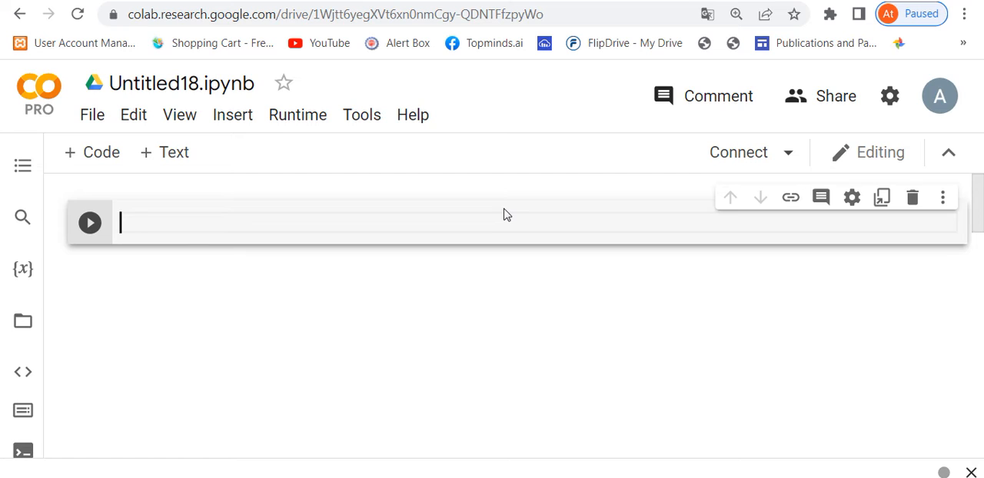
pyautogui.moveTo(37, 105)
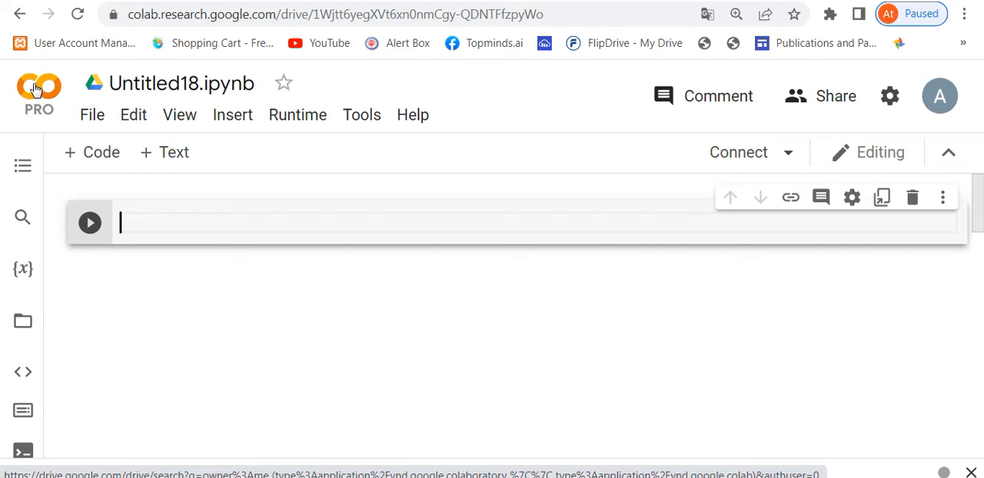
pyautogui.moveTo(174, 151)
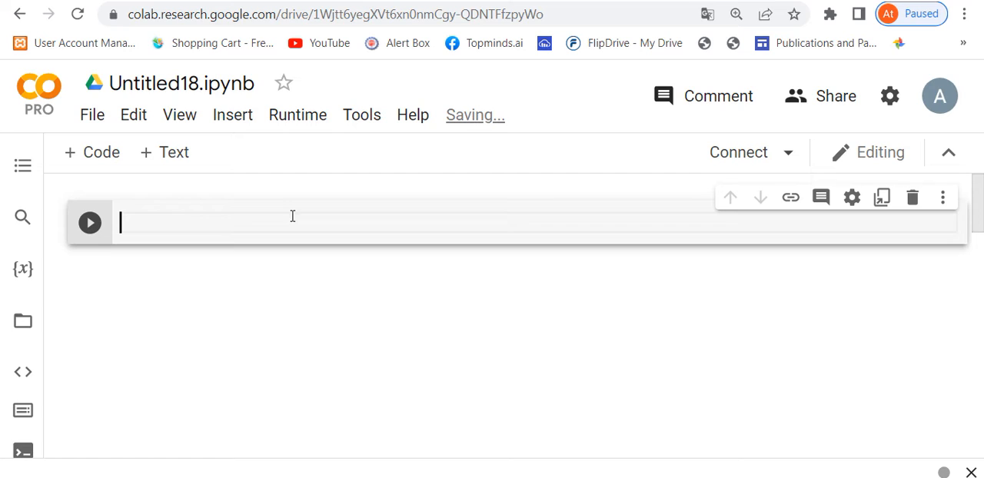
pyautogui.moveTo(333, 198)
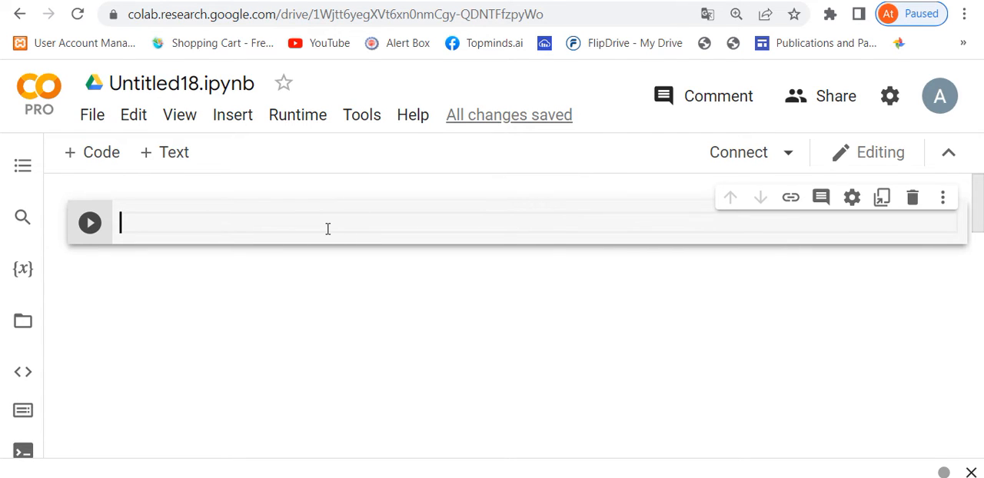
pyautogui.moveTo(255, 237)
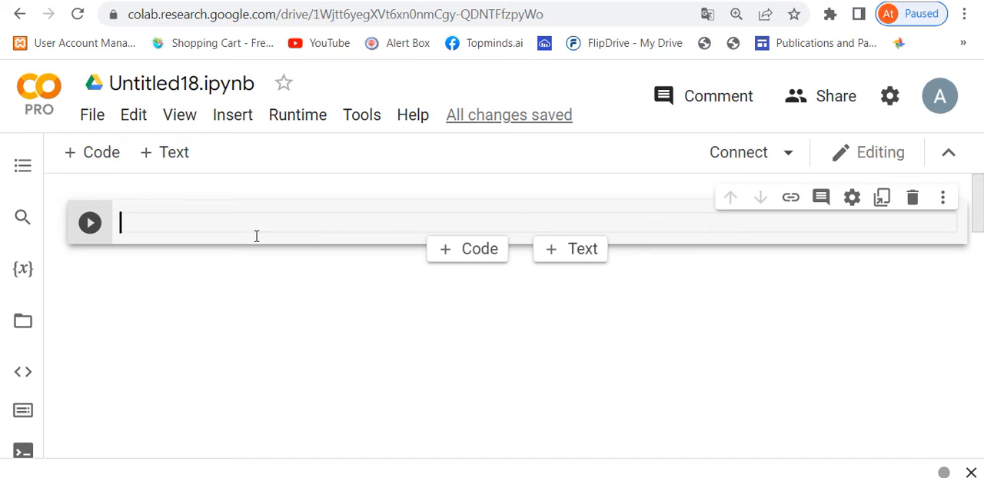
pyautogui.click(738, 151)
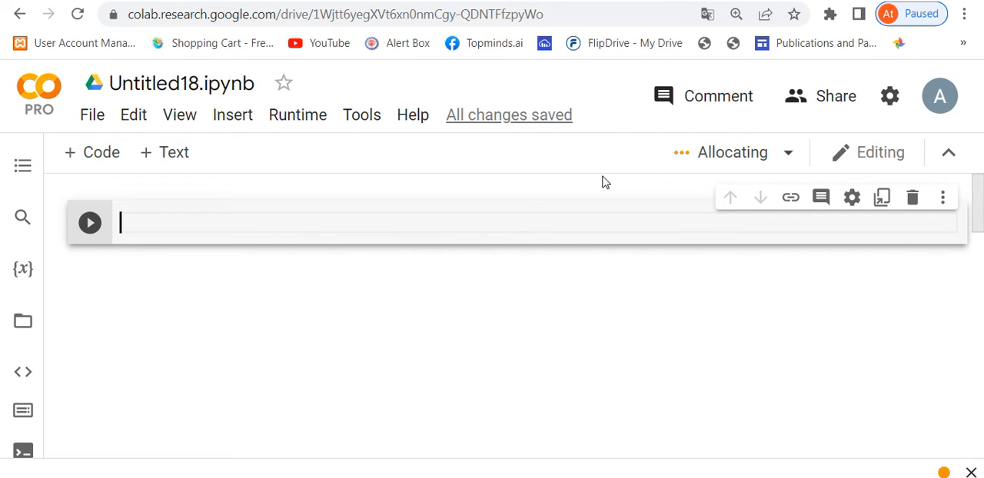
pyautogui.moveTo(301, 215)
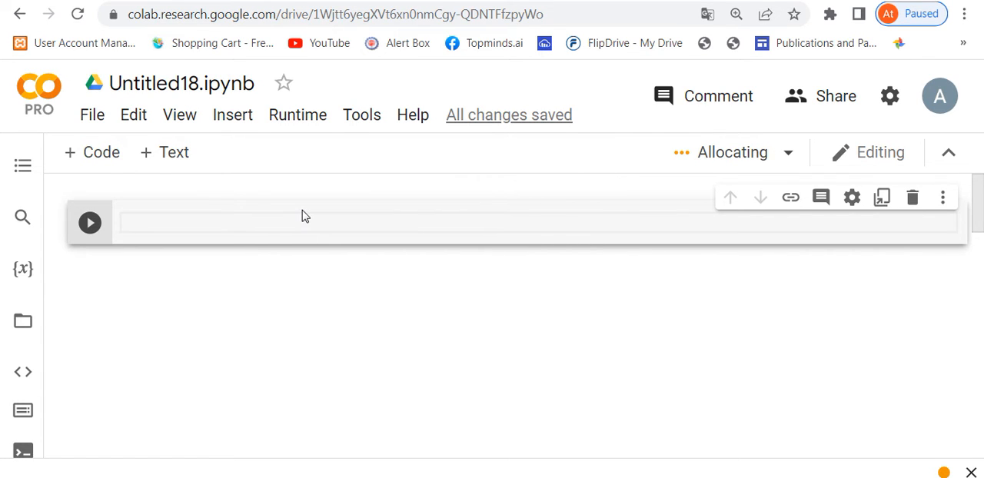
pyautogui.click(307, 223)
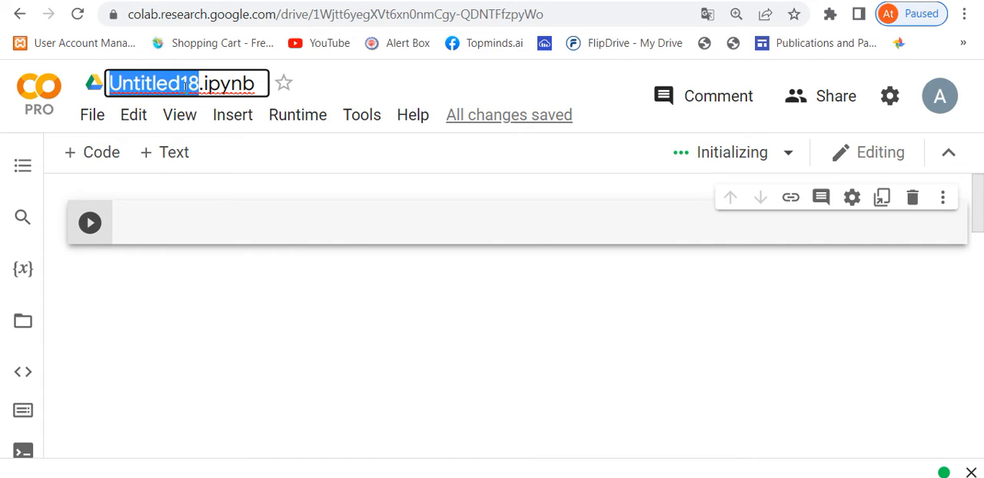
pyautogui.write('pandas-pa')
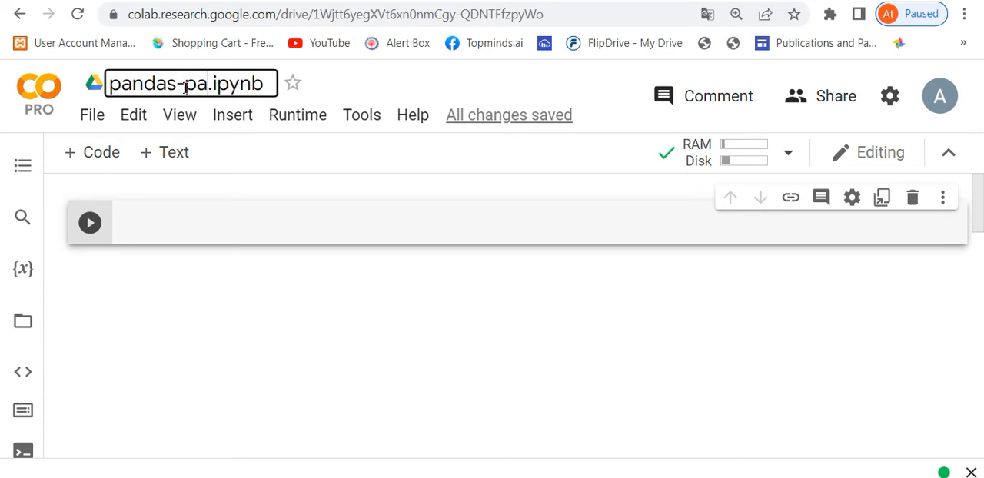
pyautogui.write('rt-1')
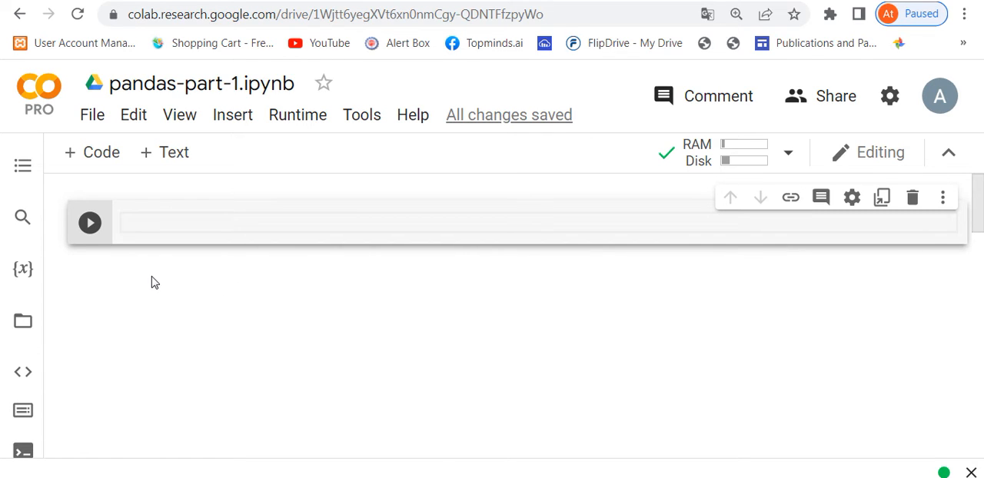
pyautogui.moveTo(3, 186)
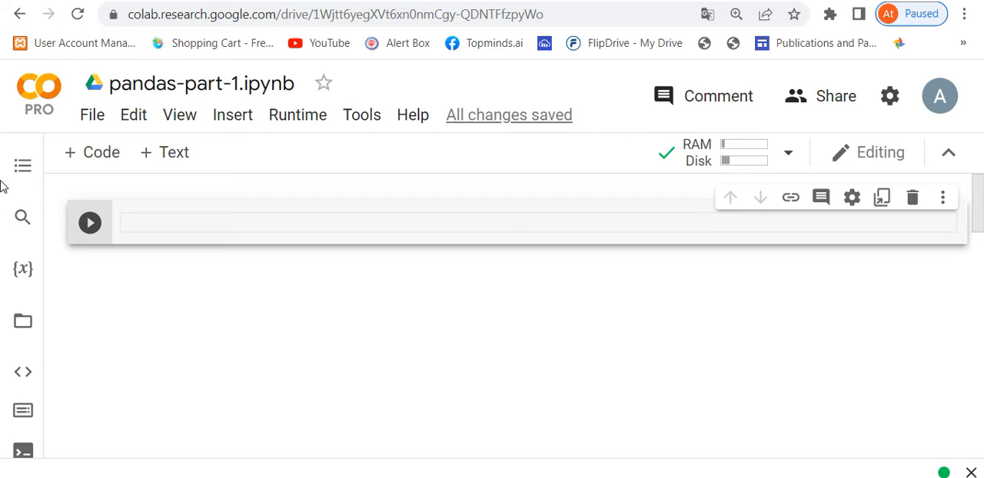
pyautogui.moveTo(22, 166)
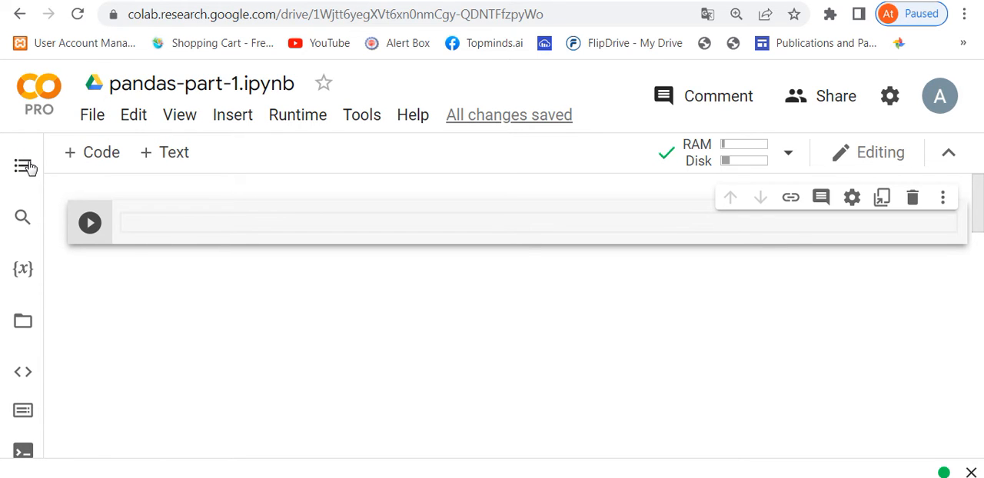
pyautogui.moveTo(21, 322)
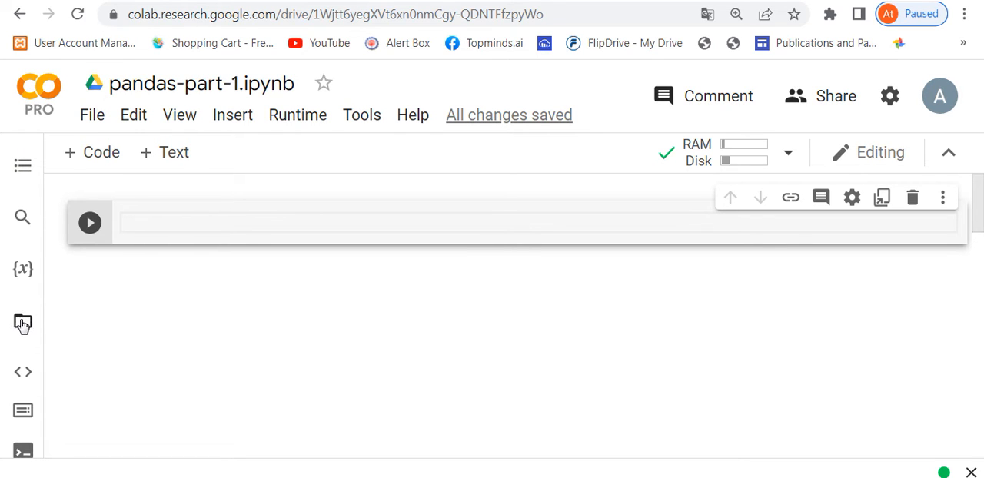
pyautogui.moveTo(21, 323)
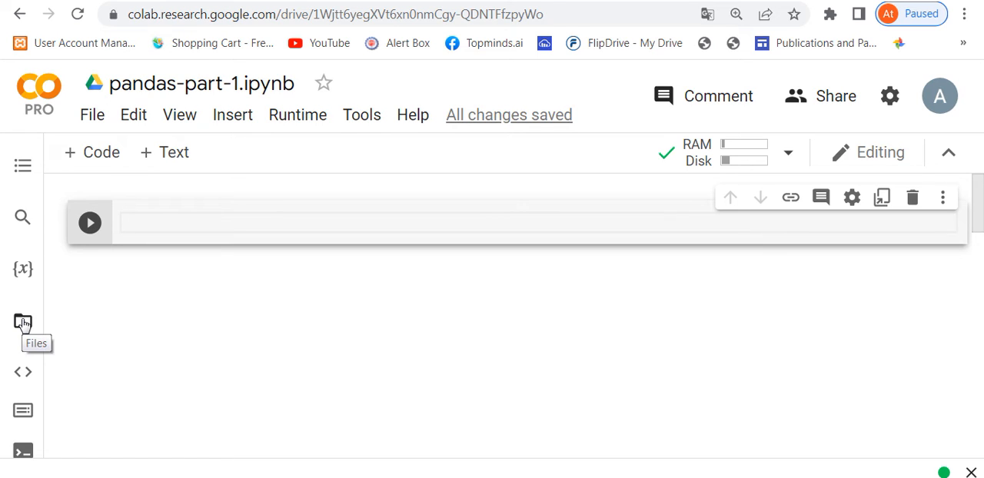
# Step: Show the Files panel listing the runtime's sample_data folder
pyautogui.click(21, 321)
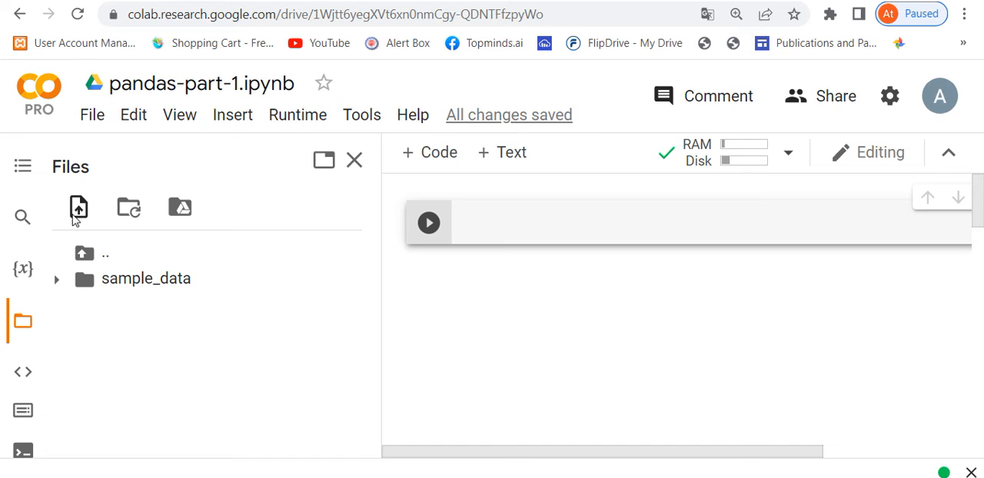
pyautogui.moveTo(79, 207)
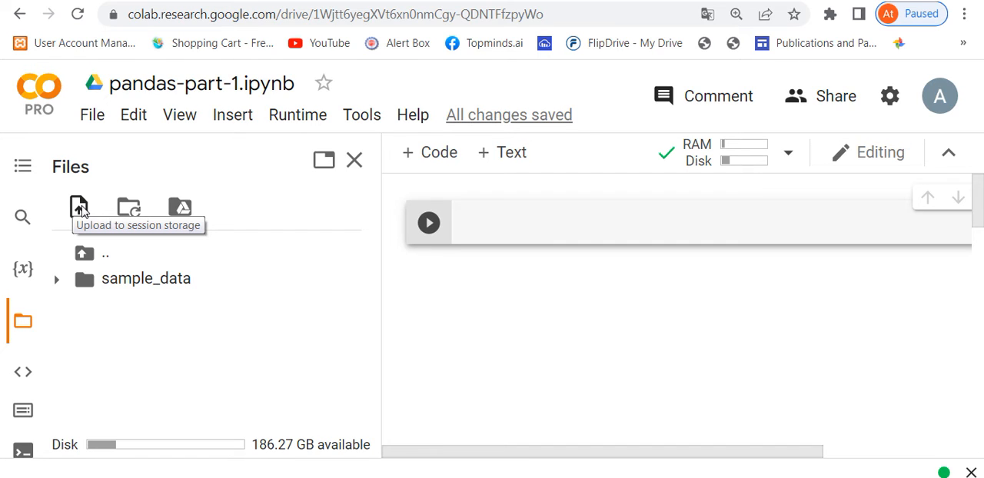
pyautogui.moveTo(246, 212)
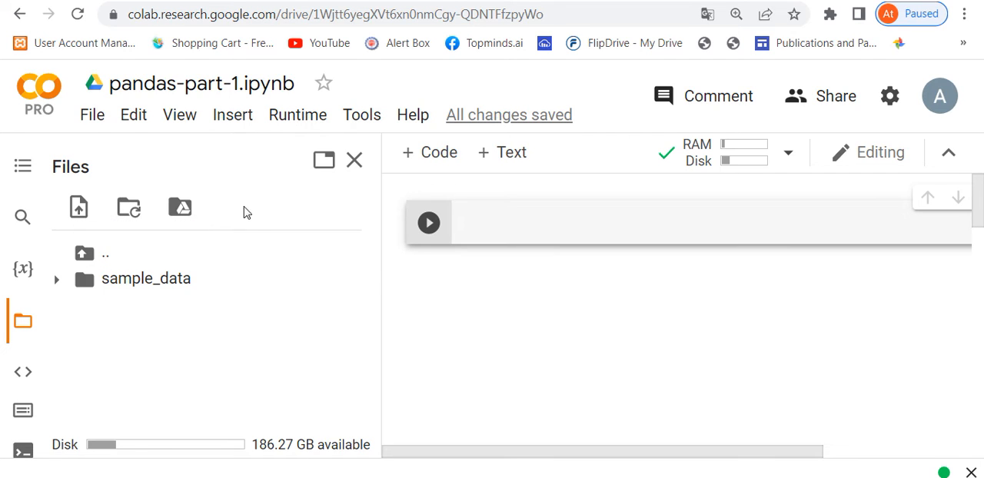
pyautogui.moveTo(129, 253)
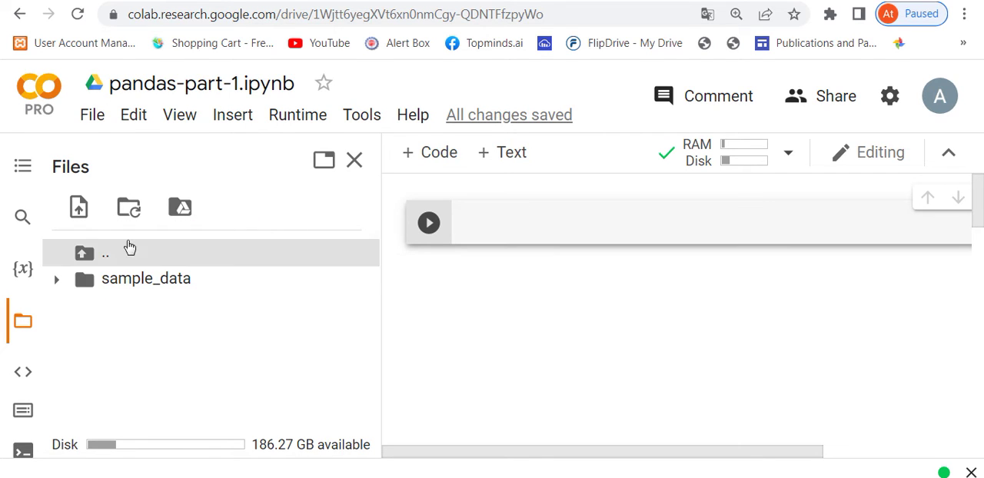
pyautogui.moveTo(77, 206)
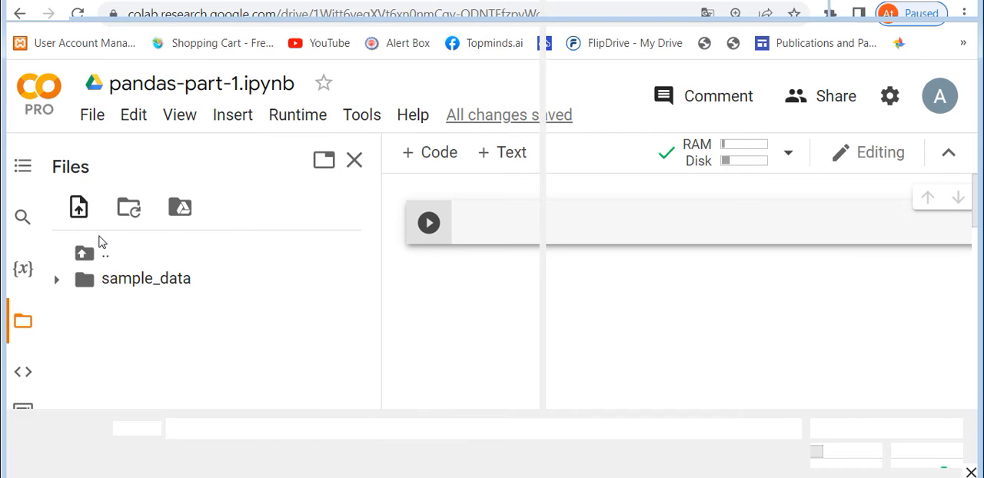
# Step: Upload framingham.csv to session storage and dismiss the deleted-uploads reminder
pyautogui.click(77, 205)
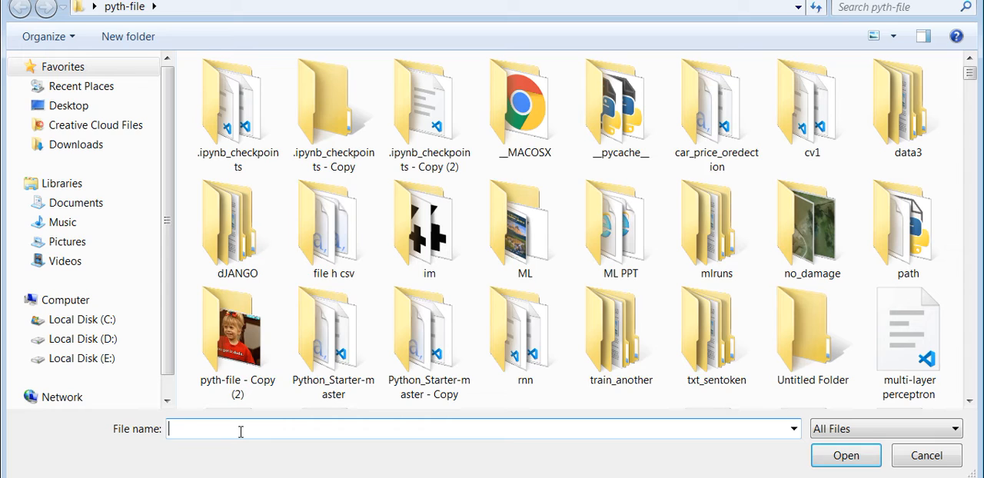
pyautogui.write('fr')
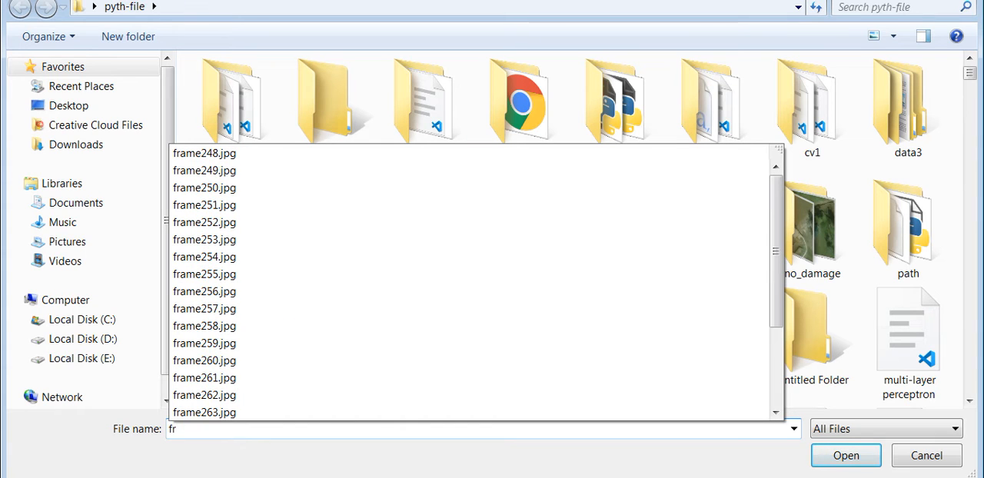
pyautogui.write('ami')
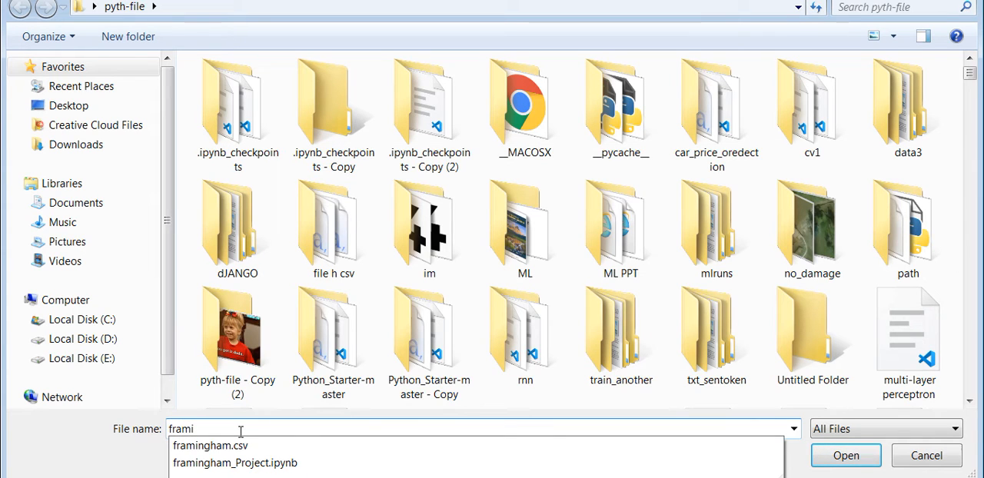
pyautogui.click(210, 446)
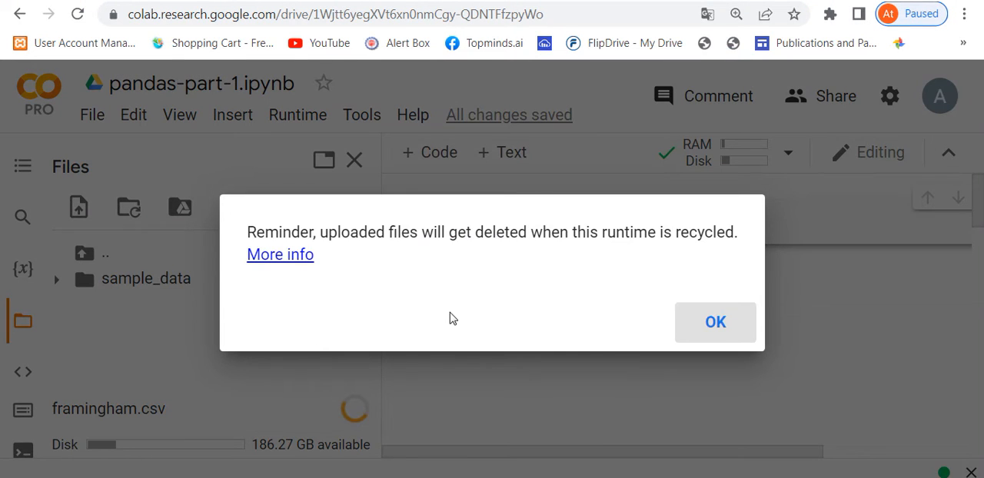
pyautogui.click(715, 323)
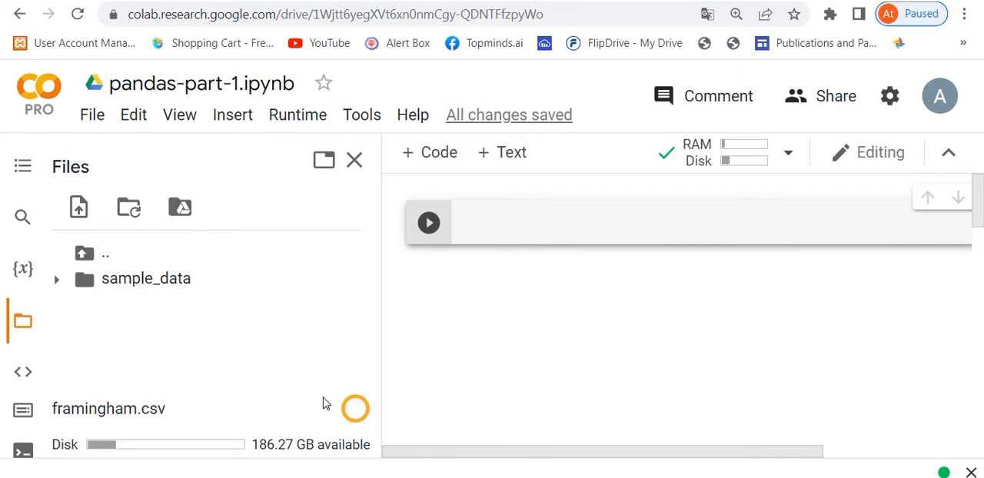
pyautogui.click(157, 304)
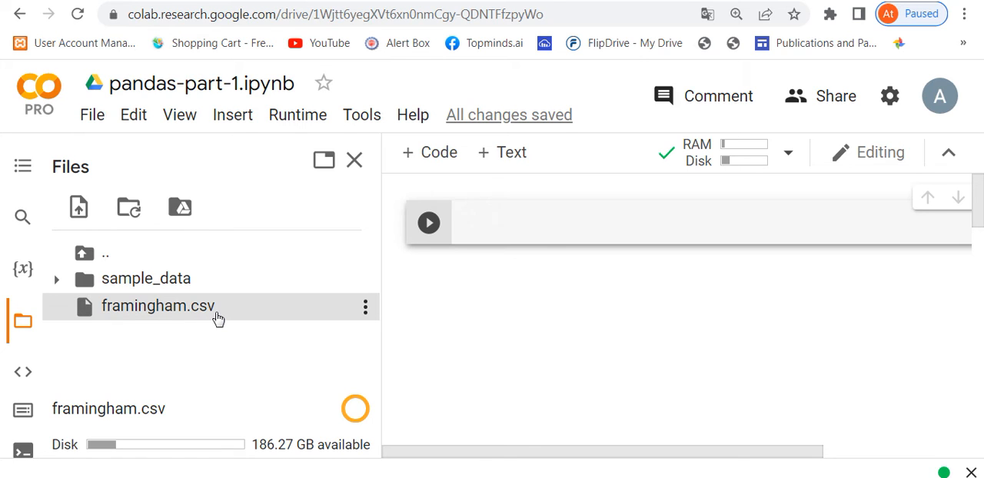
pyautogui.moveTo(156, 305)
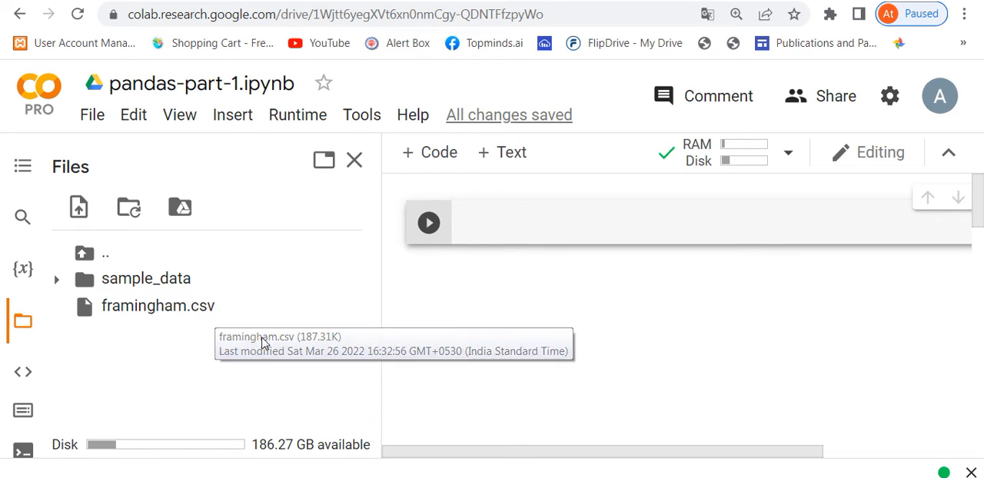
pyautogui.moveTo(323, 344)
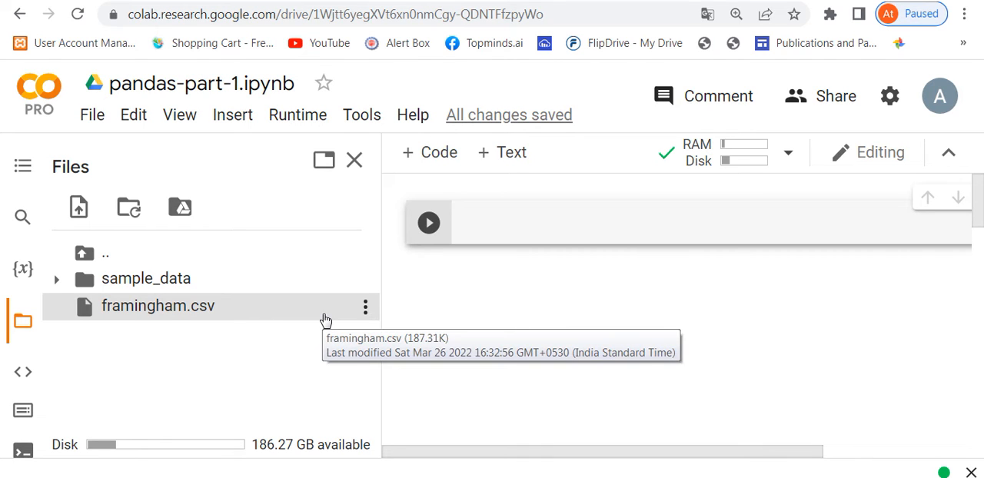
pyautogui.moveTo(612, 320)
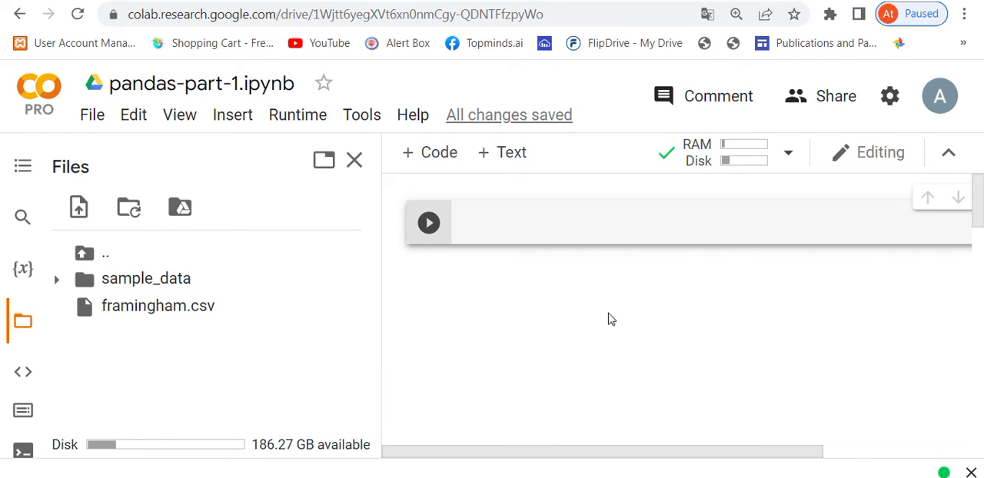
pyautogui.moveTo(853, 176)
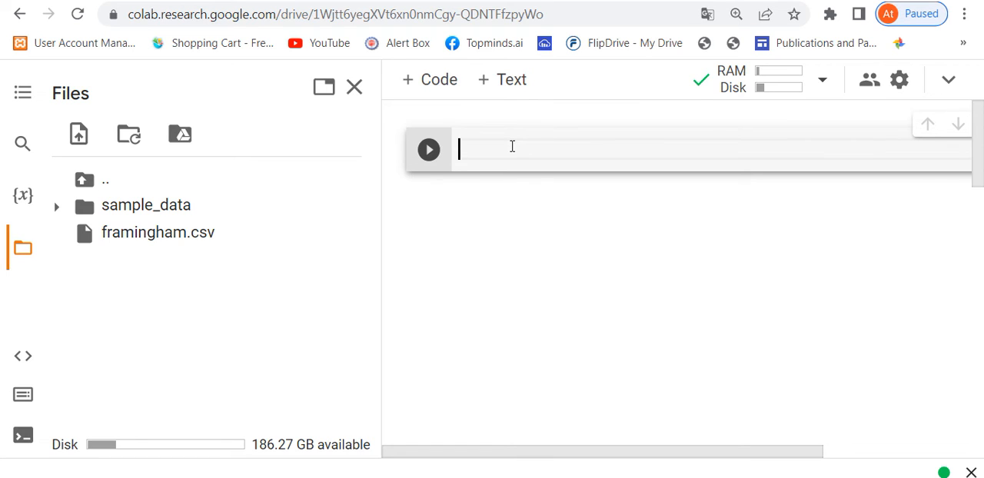
# Step: Write and run 'pip install pandas', confirming requirements already satisfied
pyautogui.write('pip inst')
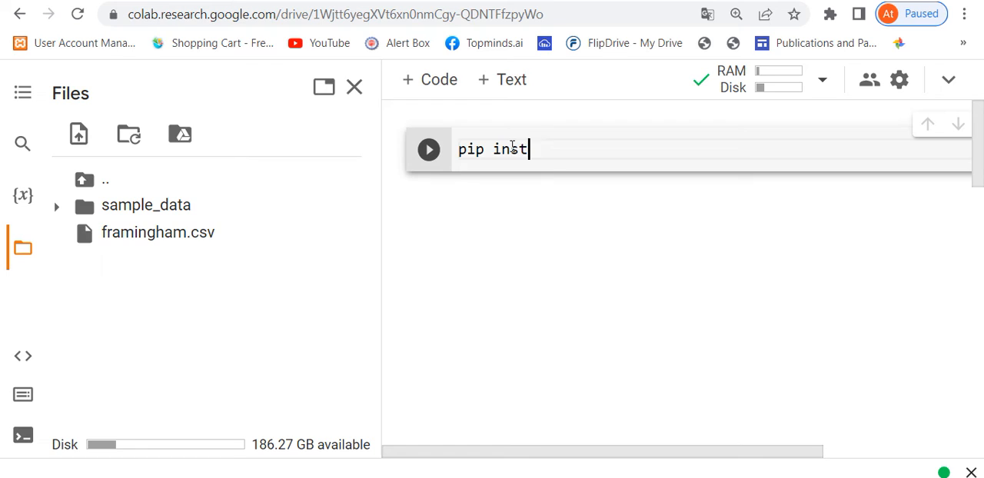
pyautogui.write('all pand')
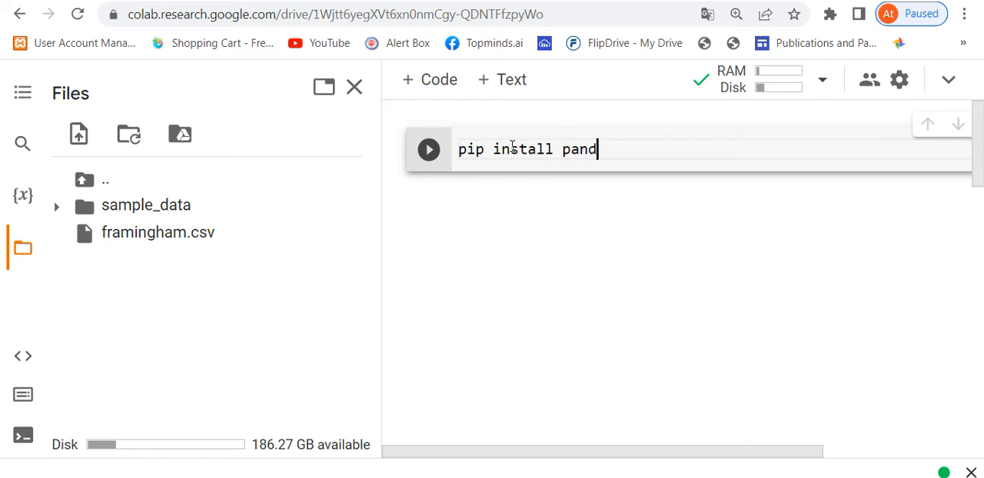
pyautogui.write('as')
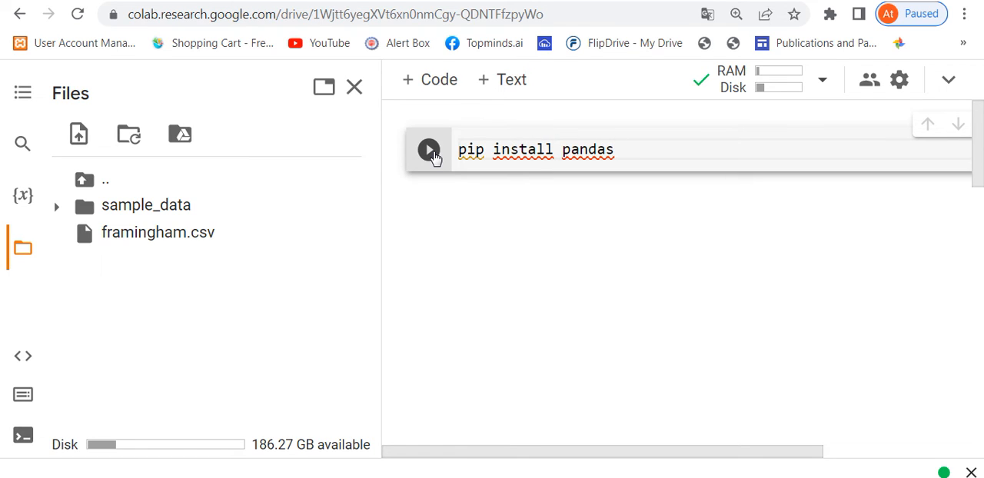
pyautogui.click(429, 149)
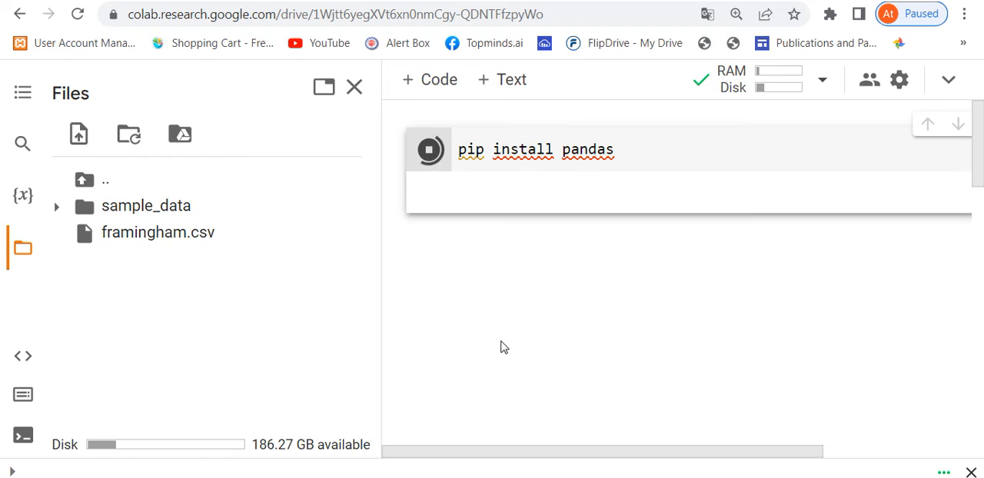
pyautogui.click(430, 149)
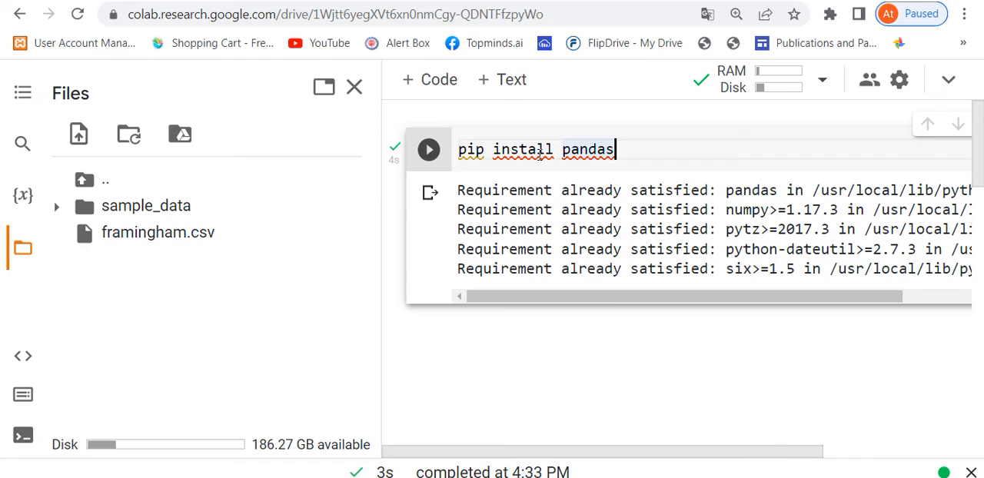
pyautogui.moveTo(556, 264)
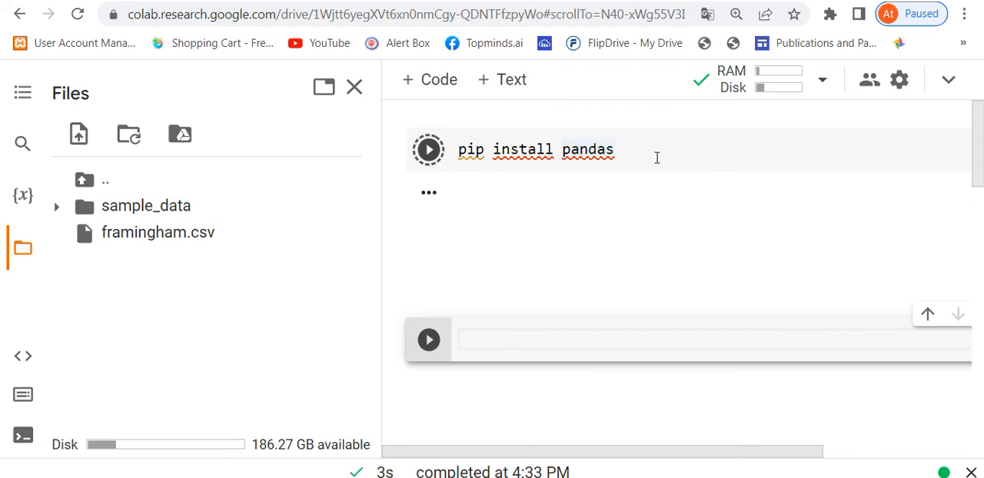
pyautogui.click(428, 149)
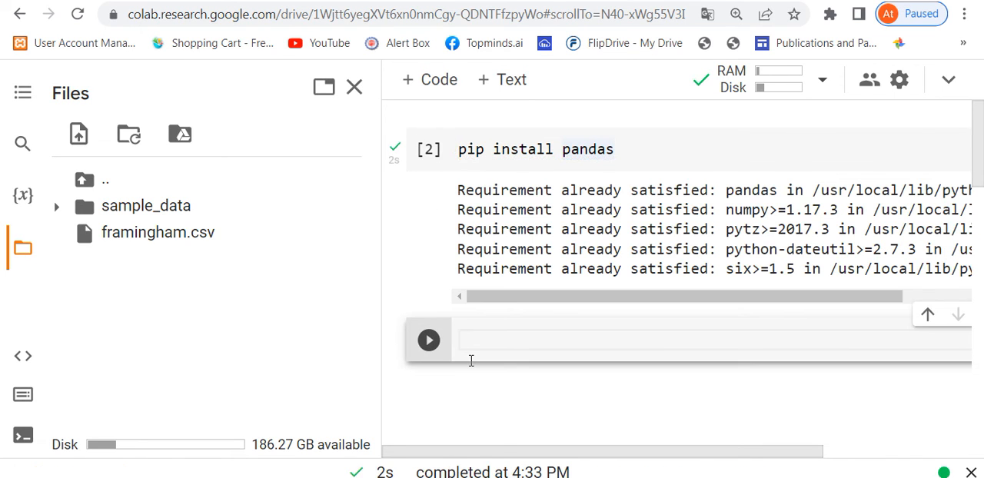
pyautogui.moveTo(427, 80)
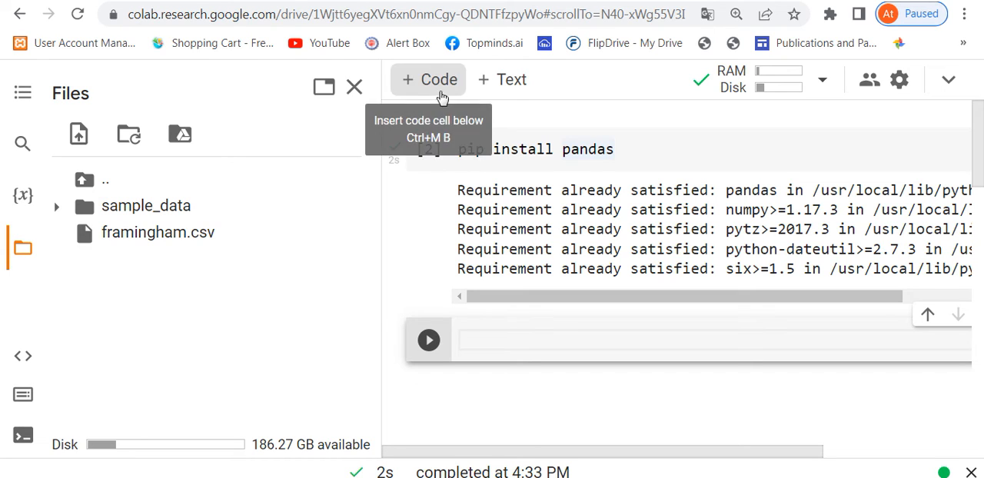
pyautogui.moveTo(471, 254)
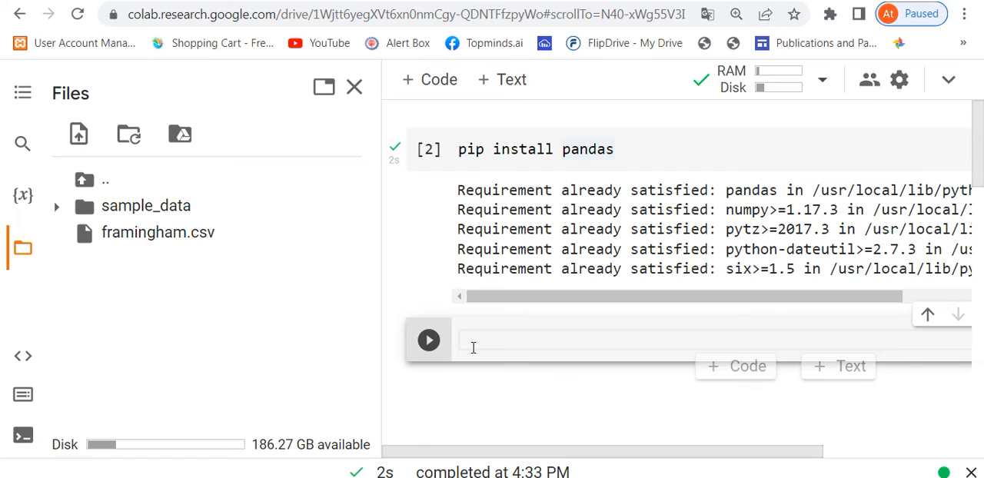
# Step: Write and run 'import pandas as pd' in the new cell
pyautogui.write('im')
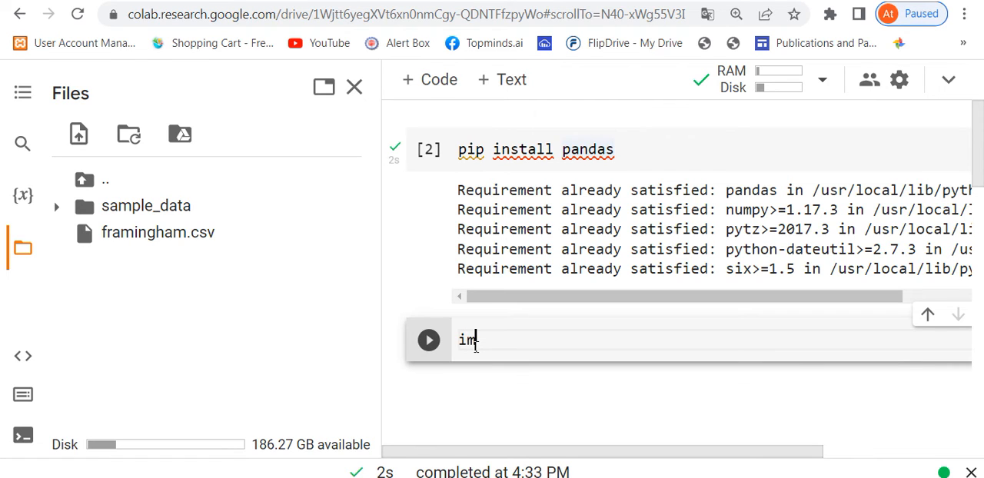
pyautogui.write('port pandas as pd')
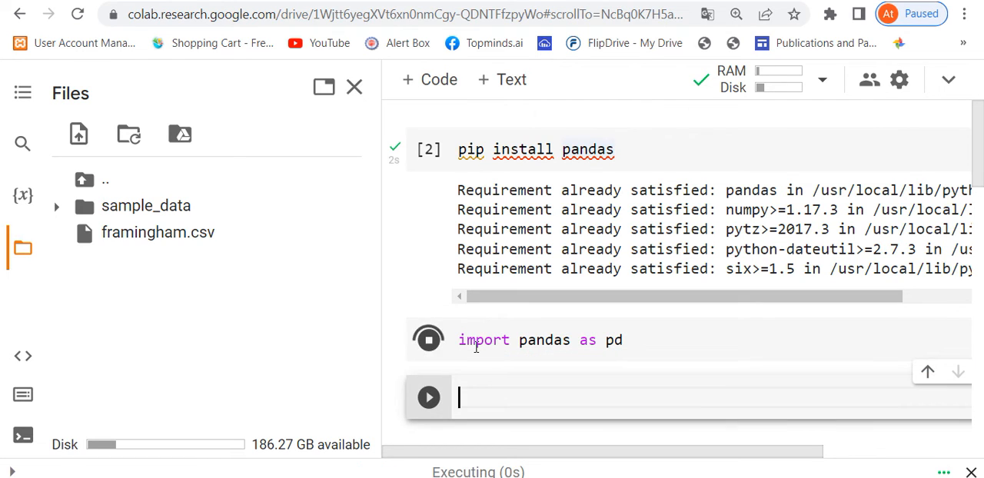
pyautogui.click(428, 338)
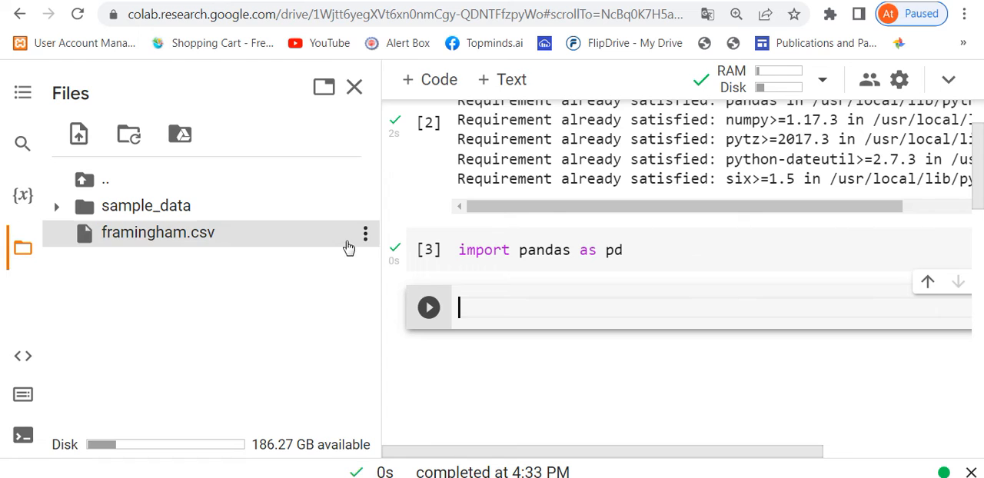
# Step: Write data=pd.read_csv("/content/framingham.csv") to load the file into data
pyautogui.click(366, 234)
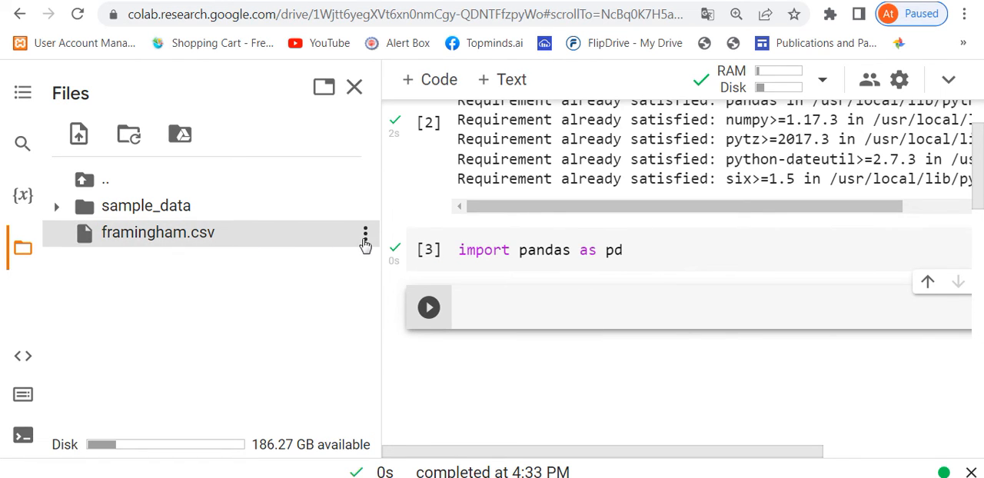
pyautogui.click(366, 232)
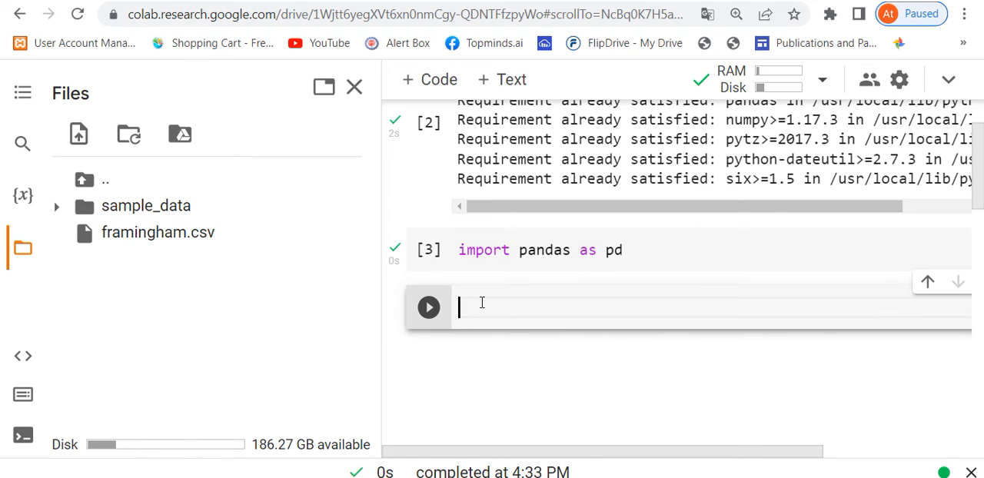
pyautogui.write('data=')
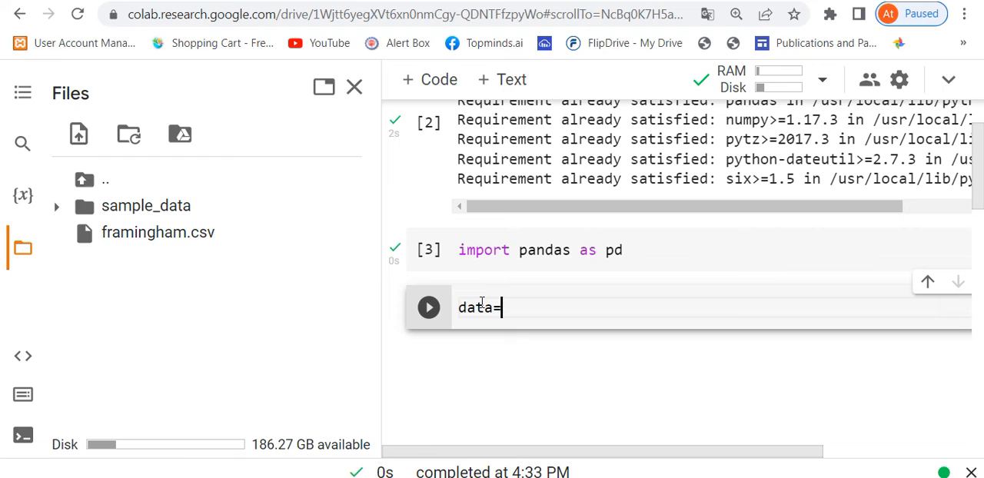
pyautogui.write('pd.read')
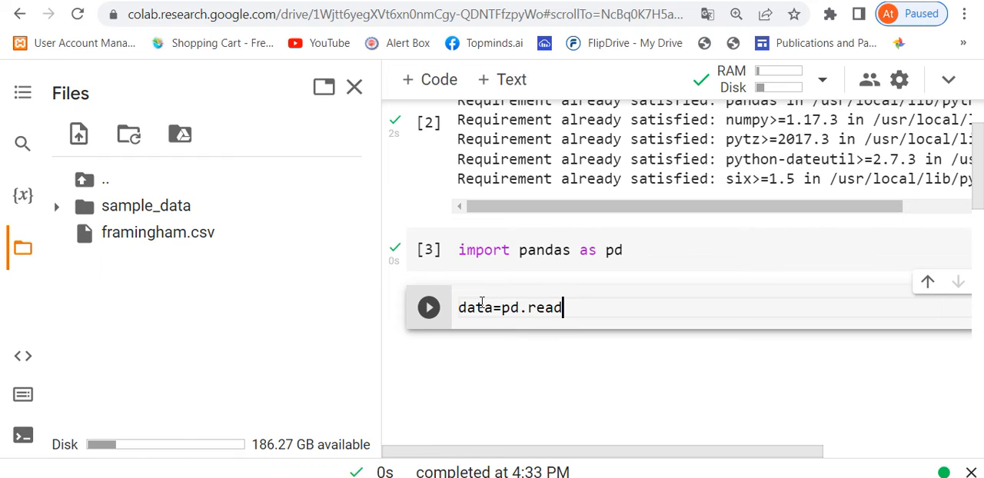
pyautogui.write('_csv(')
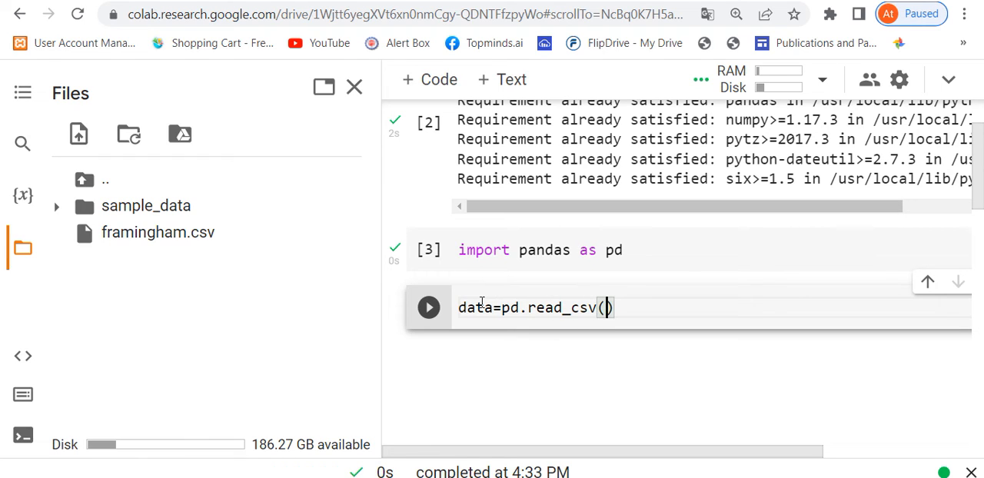
pyautogui.write('"/content/framingham.csv"')
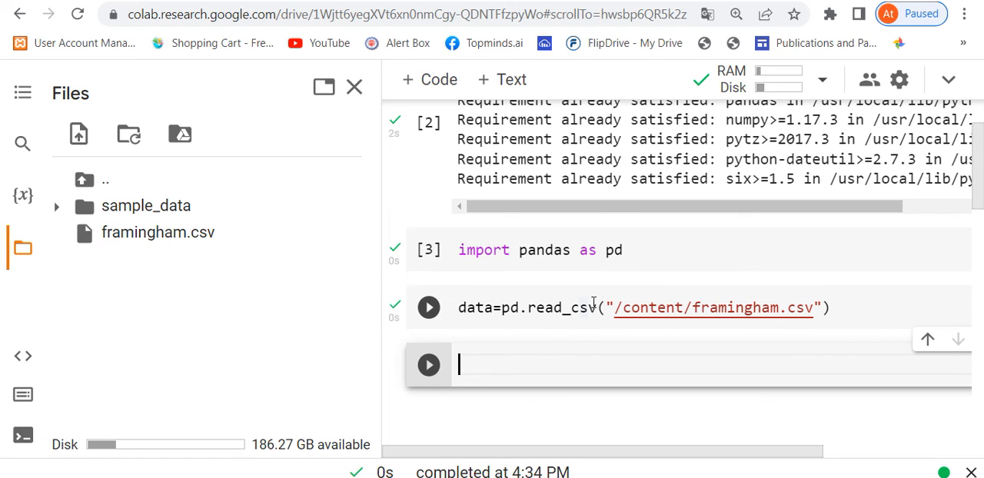
pyautogui.moveTo(531, 272)
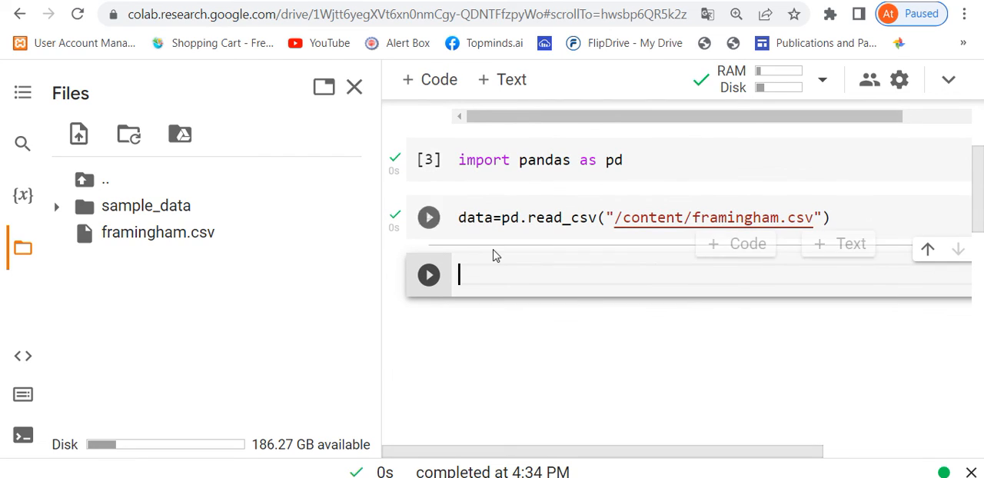
# Step: Run 'data' and scroll the Framingham table of 4240 rows × 16 columns
pyautogui.write('data')
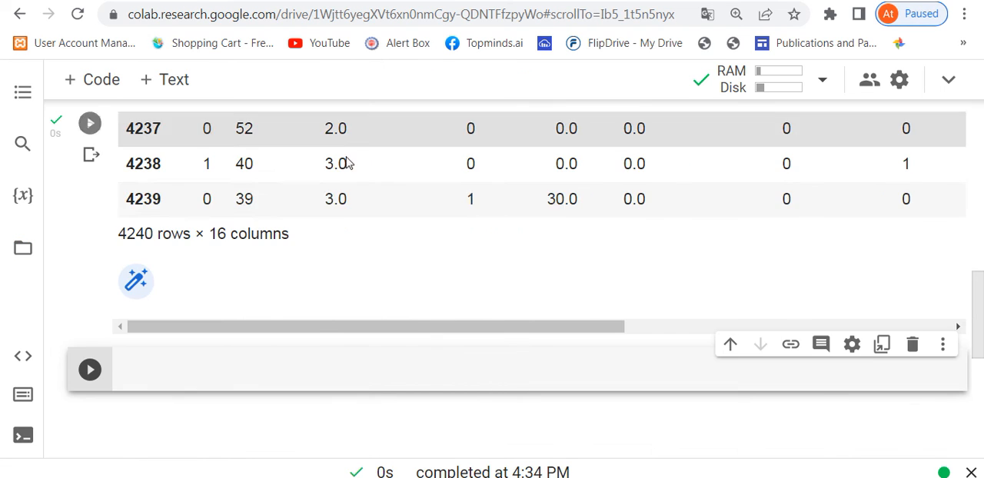
pyautogui.scroll(3)
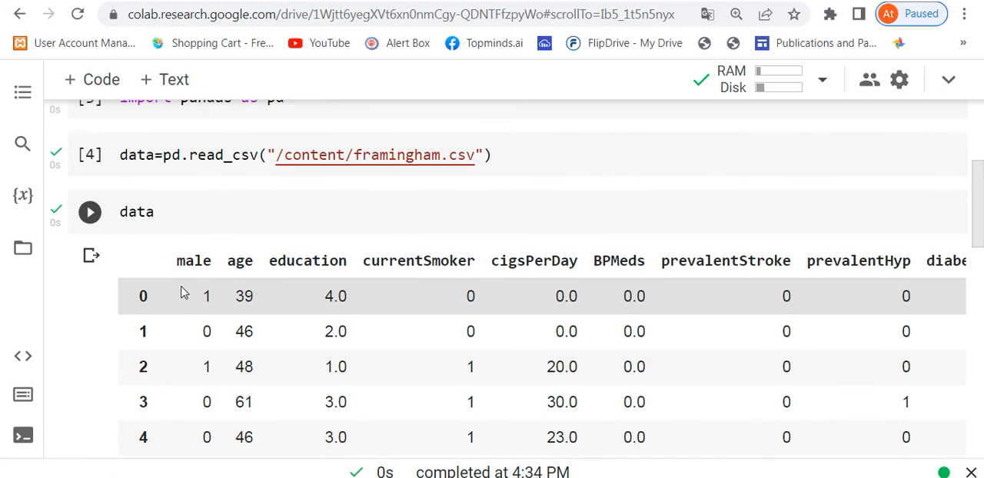
pyautogui.scroll(-3)
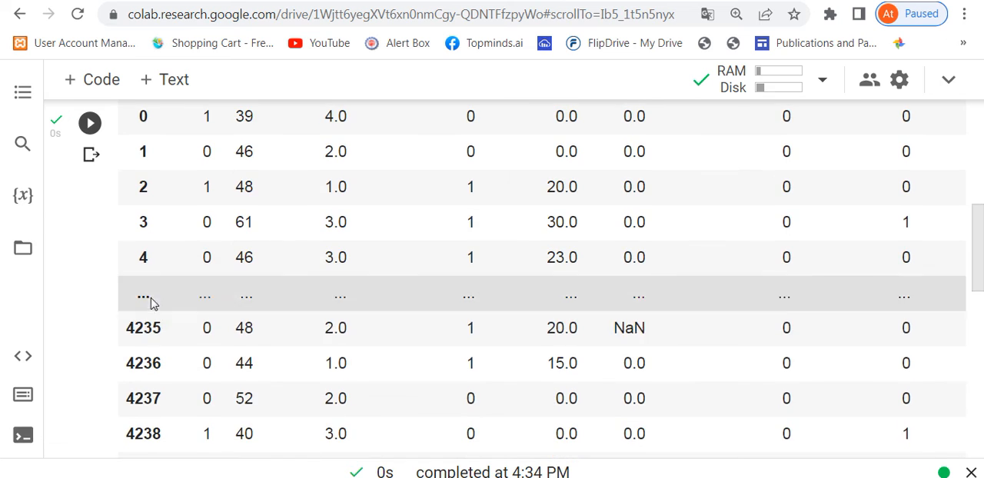
pyautogui.scroll(-3)
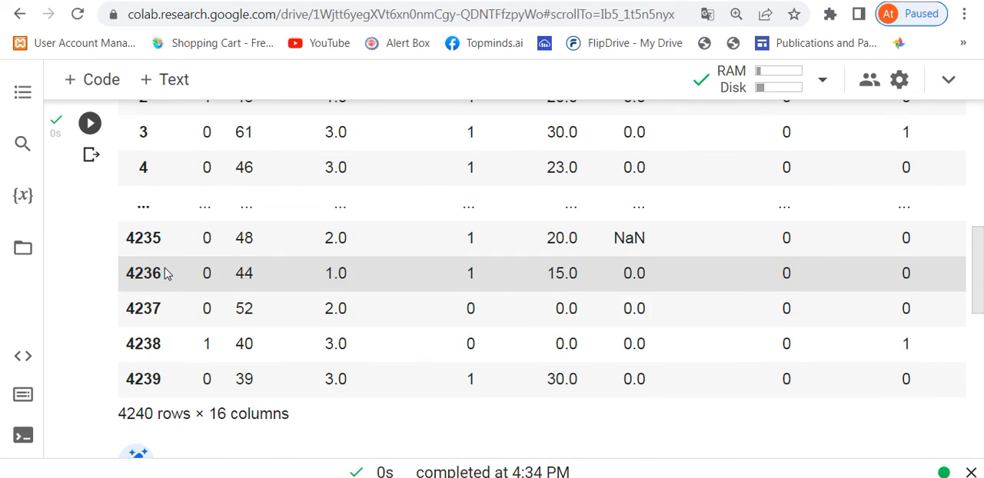
pyautogui.scroll(3)
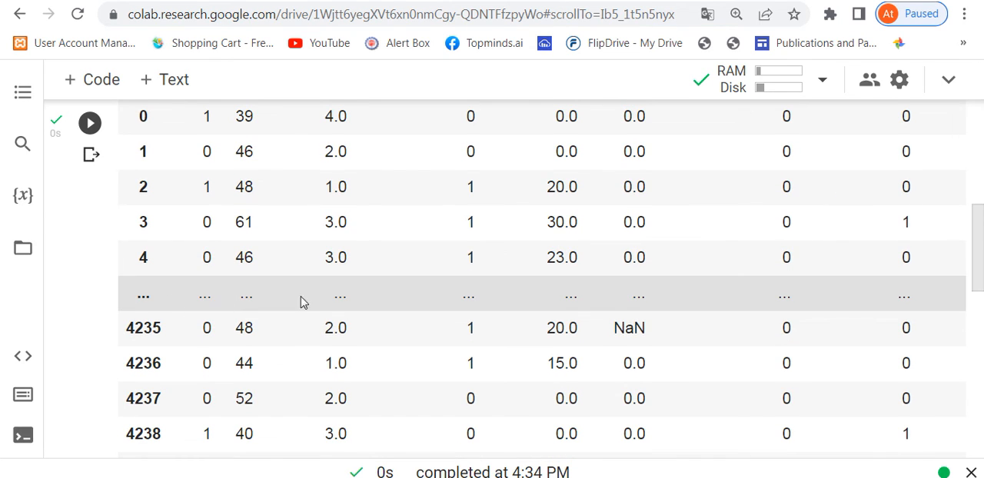
pyautogui.scroll(3)
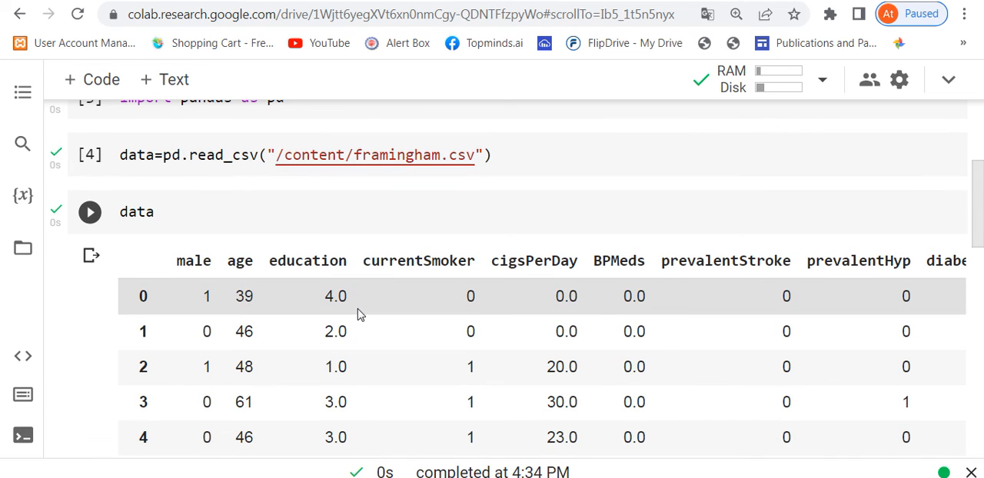